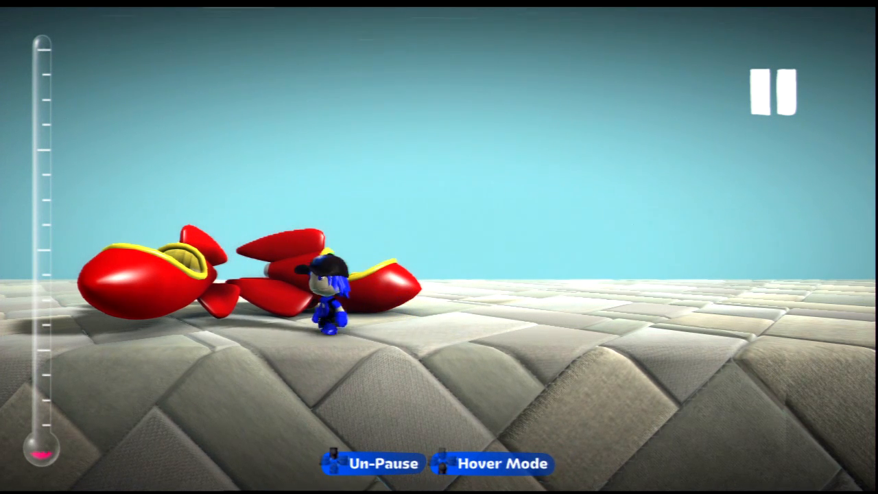
Enable hover mode and fly the rocket up into open sky with the Goodies Bag highlighted
left_click(376, 463)
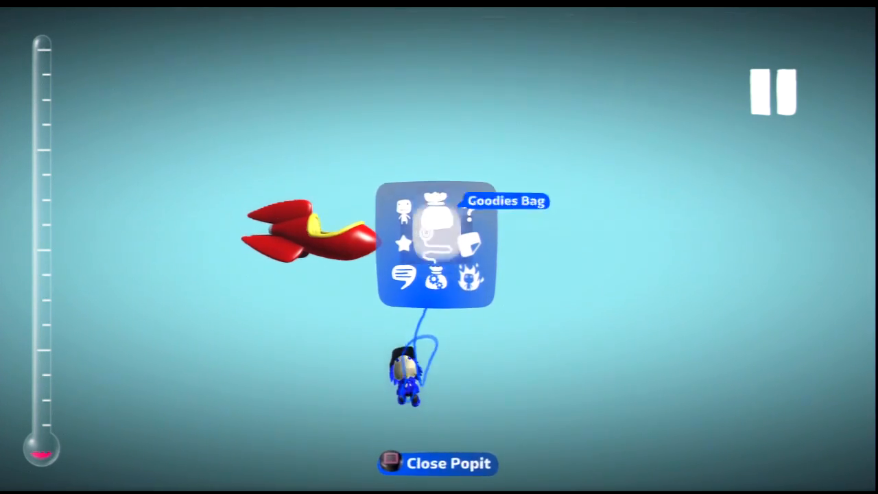
Place a cardboard block beside the rocket, then grab the floating rocket
left_click(441, 225)
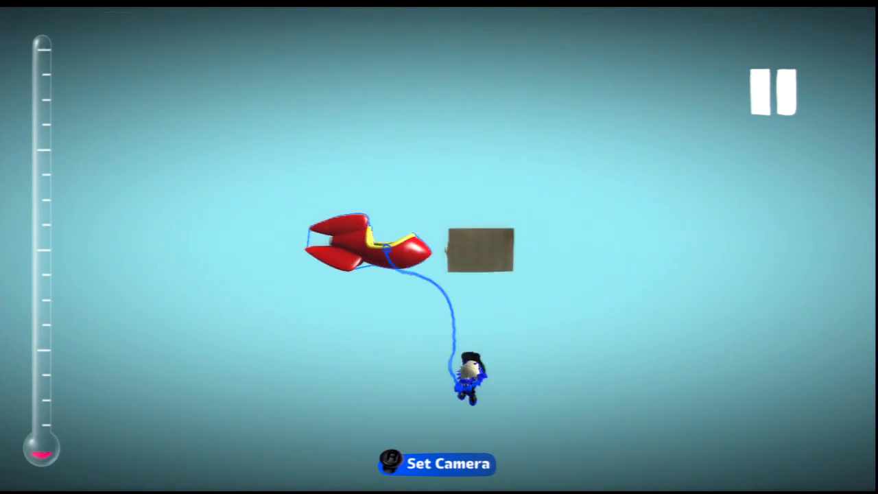
left_click(774, 90)
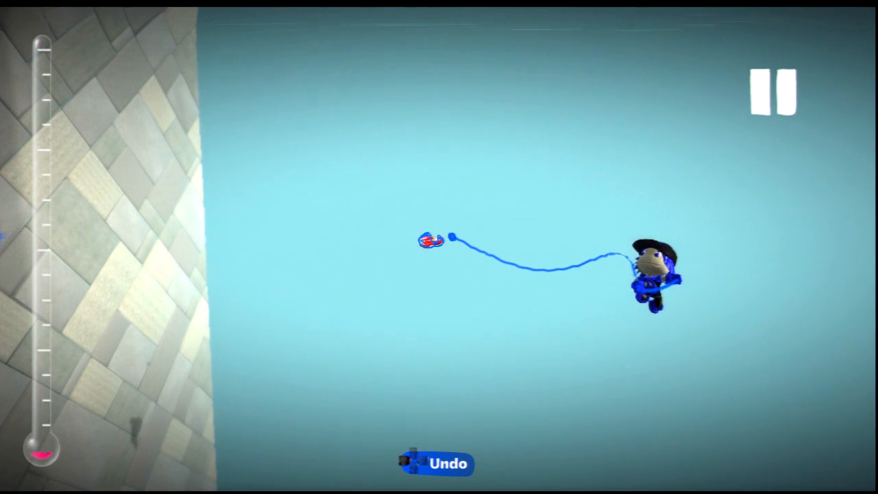
Carry the grabbed rocket left toward the tiled wall while zoomed out
left_click(774, 90)
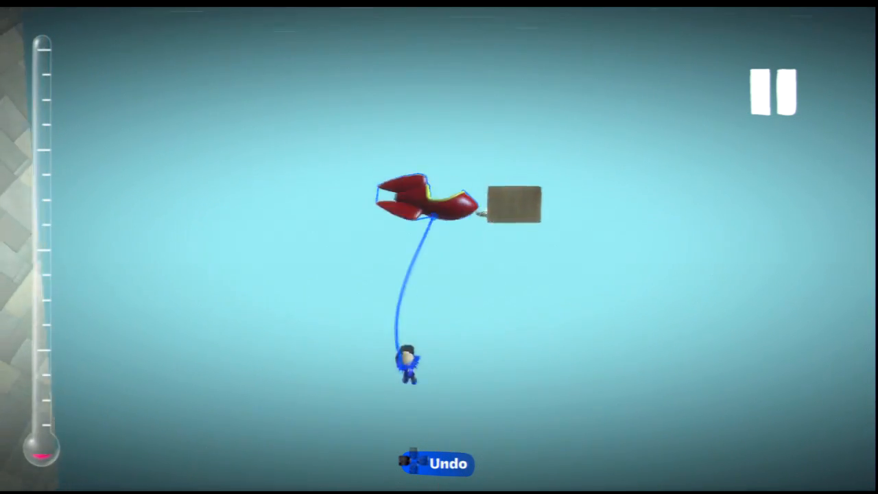
Twist the rocket sideways while joined to the cardboard block and set it down in place
left_click(774, 90)
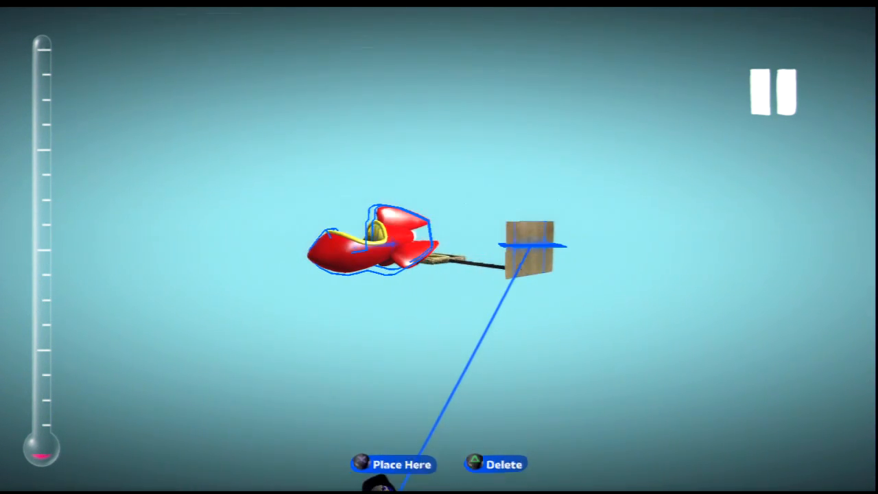
left_click(393, 464)
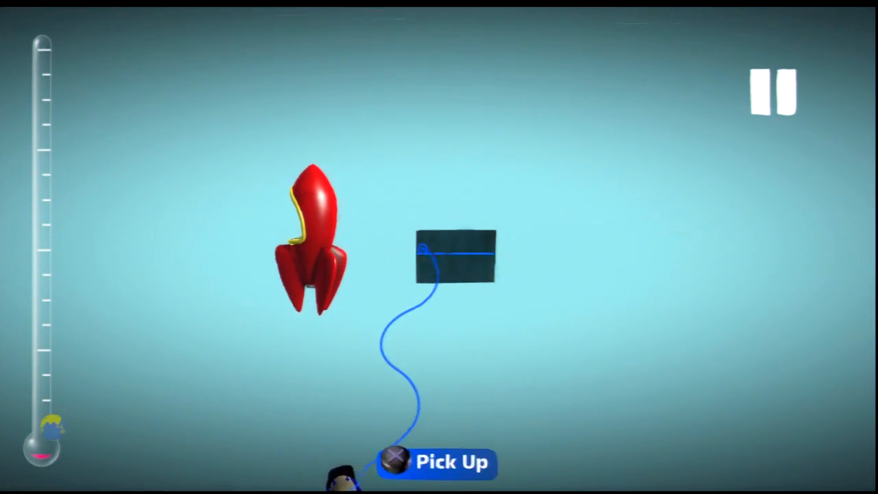
Rotate the rocket to stand vertical on its tail with the cockpit facing the camera, then release it
left_click(452, 461)
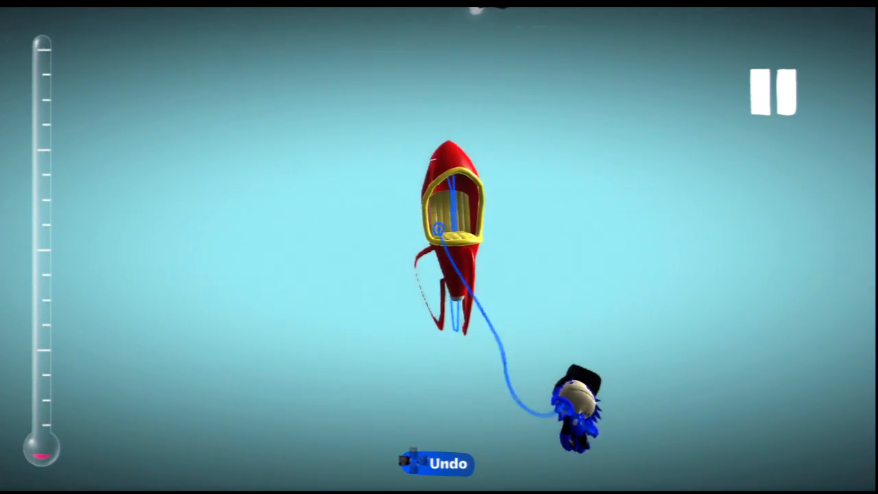
left_click(774, 91)
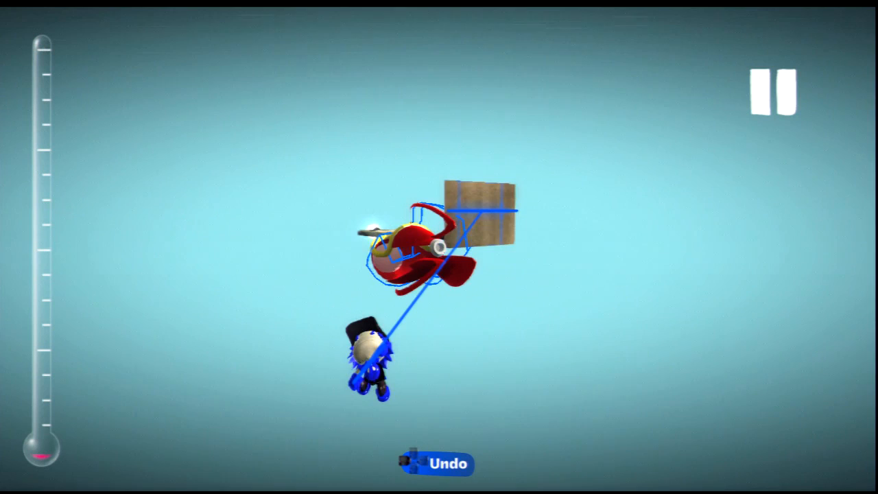
Grab the rocket with its block and twist the rocket onto its back
left_click(774, 89)
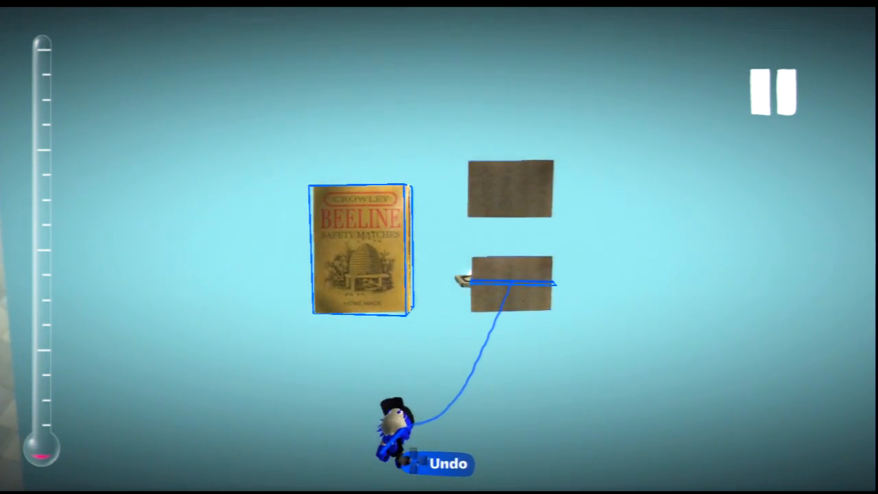
Twist the Beeline Safety Matches box onto its side against the cardboard blocks
left_click(774, 90)
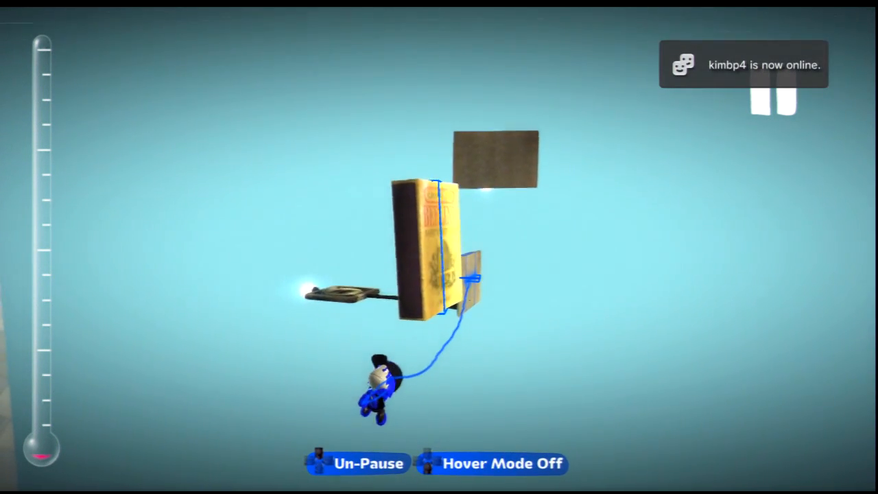